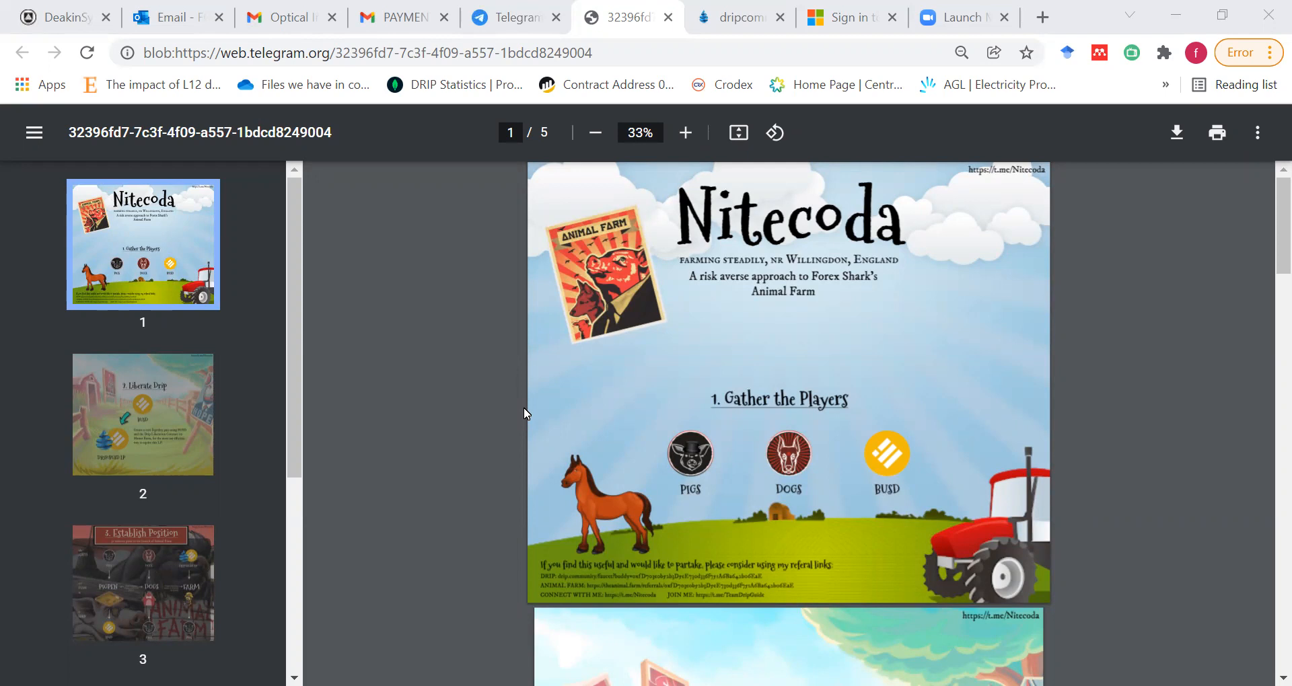
mouse_move(864, 363)
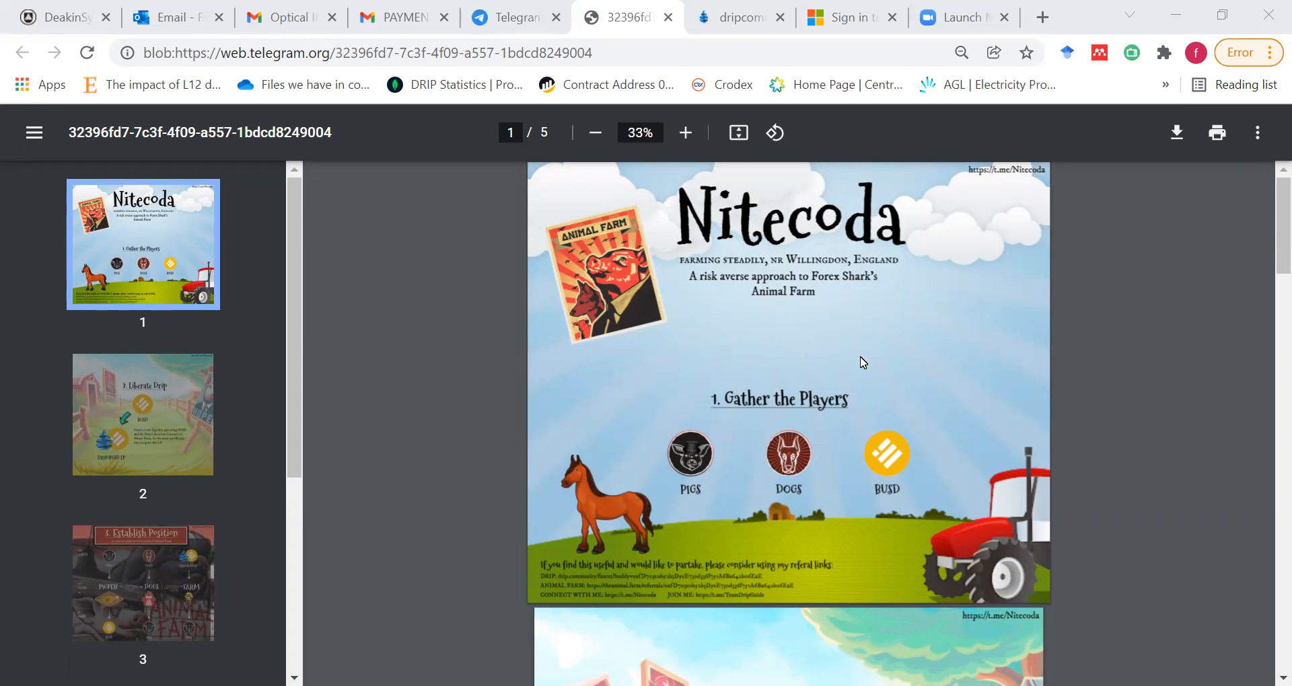
mouse_move(1273, 247)
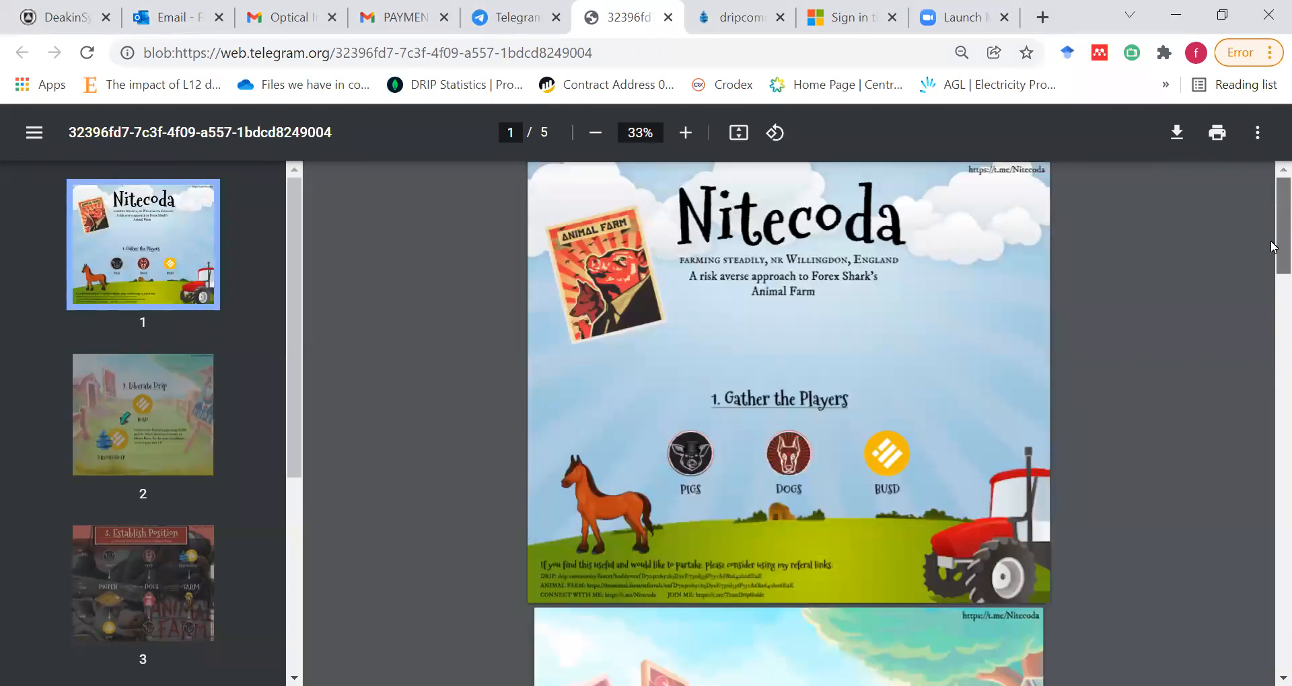
scroll(down, 3)
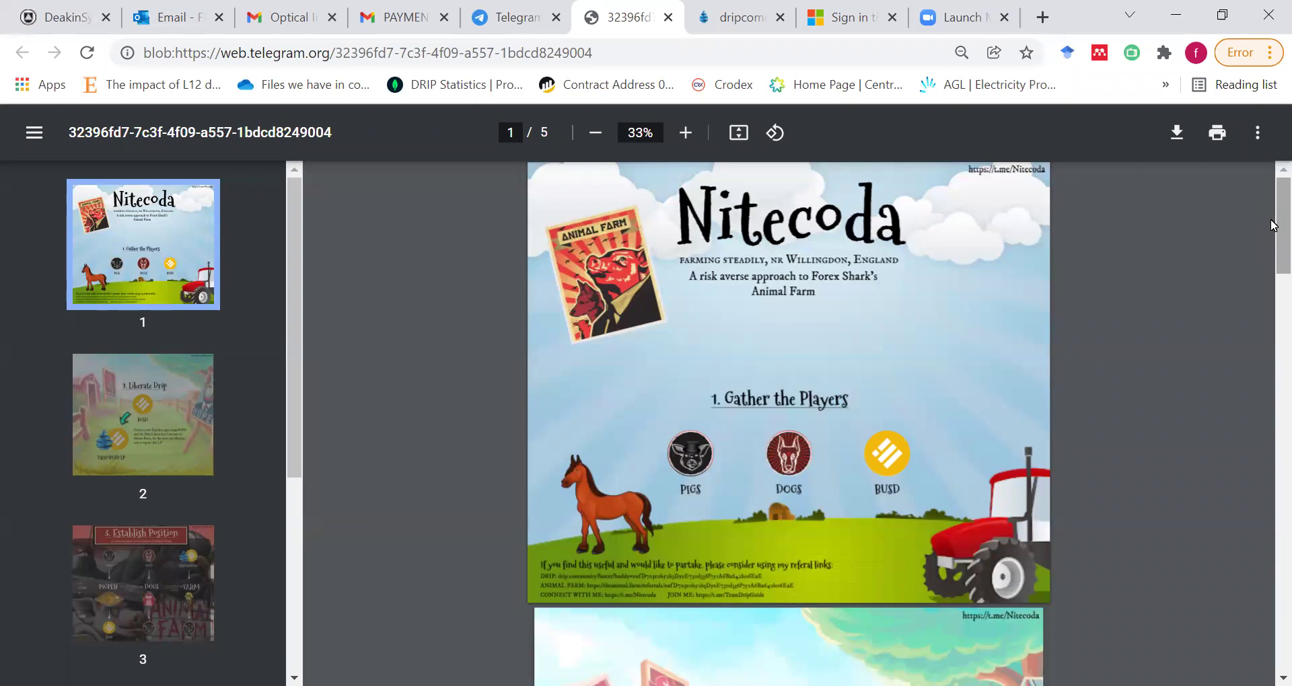
scroll(down, 3)
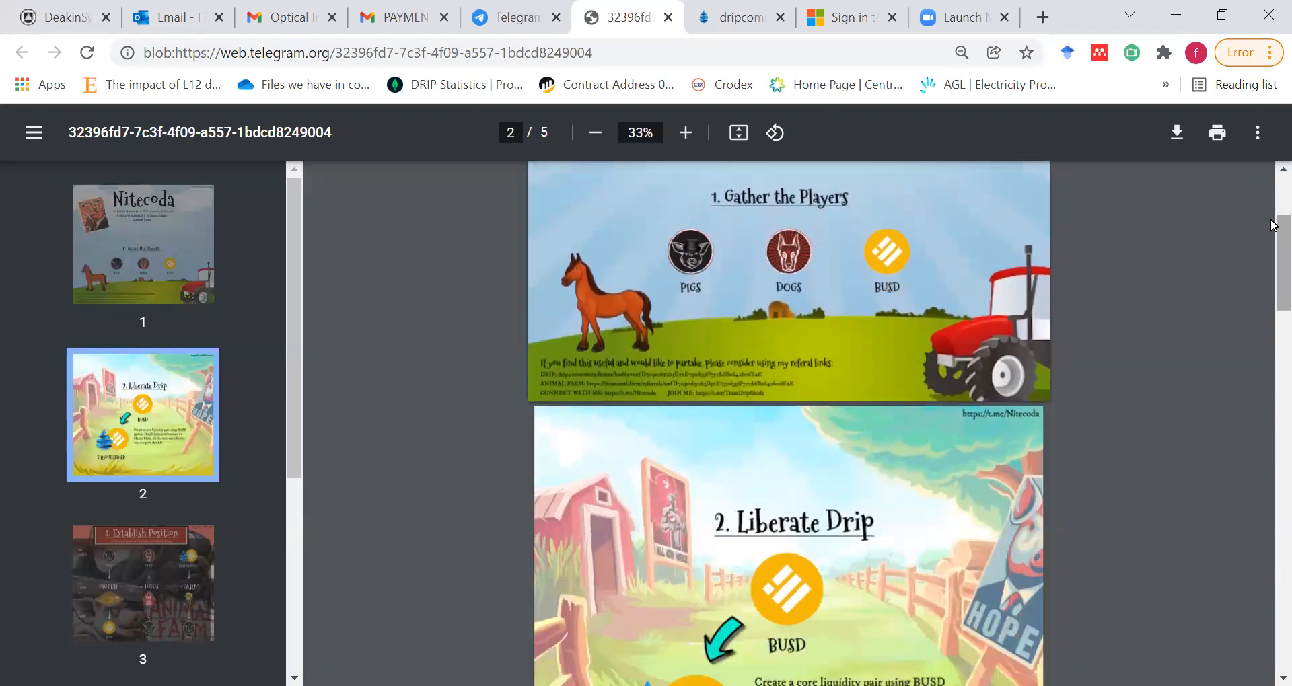
scroll(down, 3)
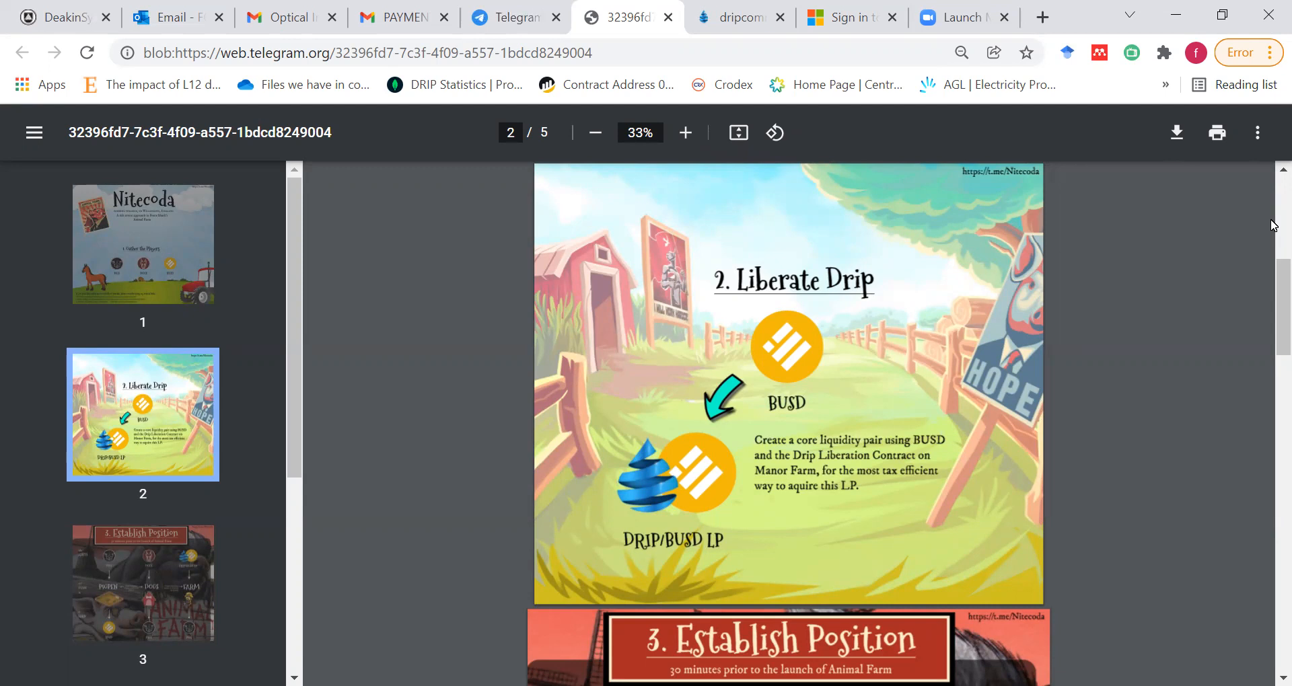
scroll(down, 3)
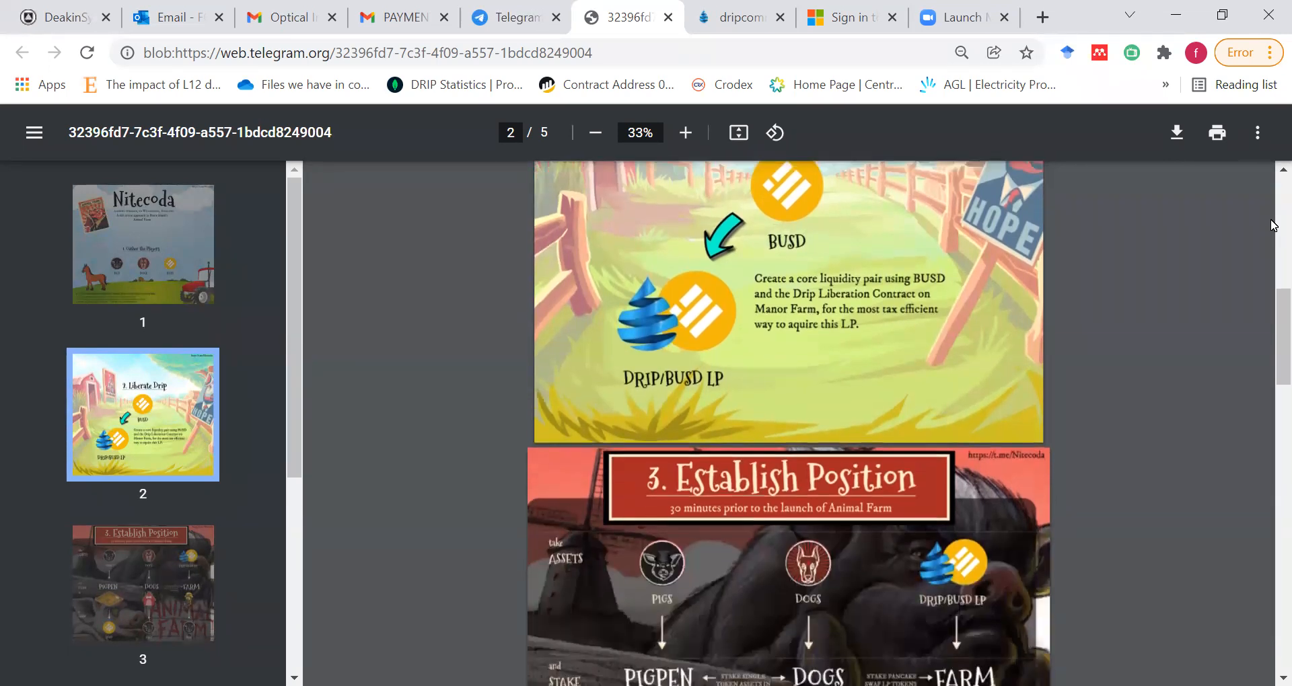
scroll(down, 3)
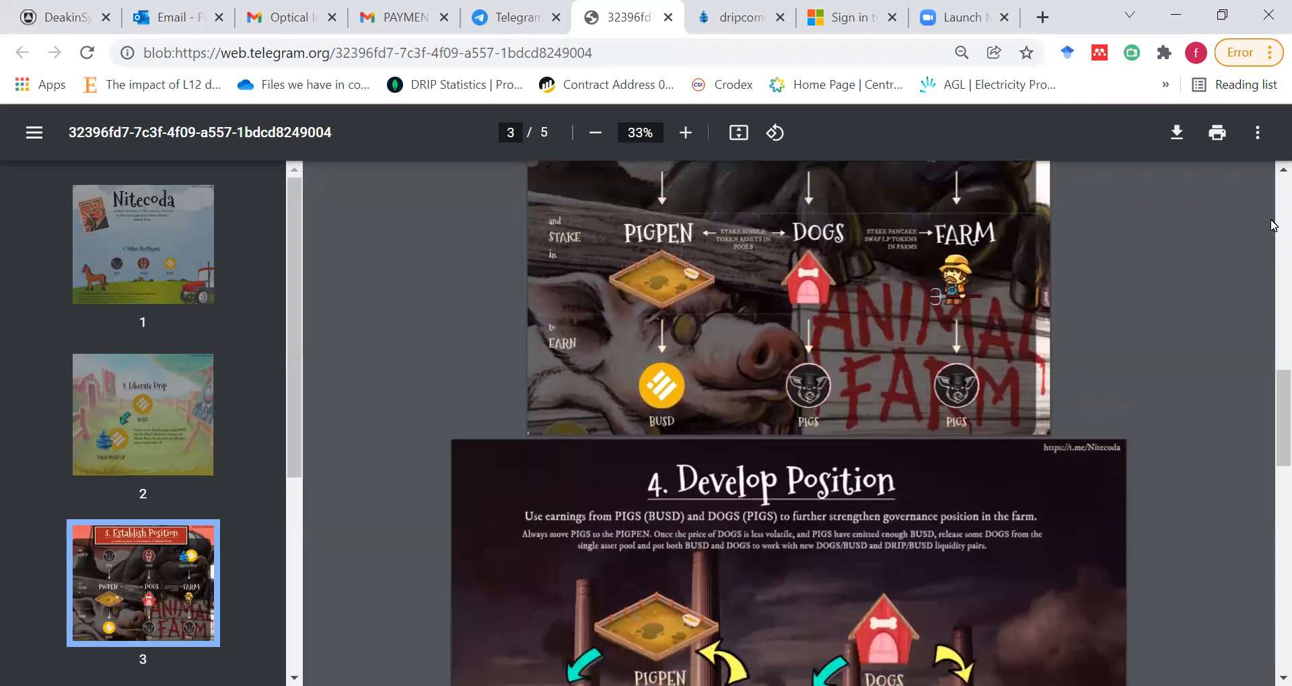
scroll(down, 3)
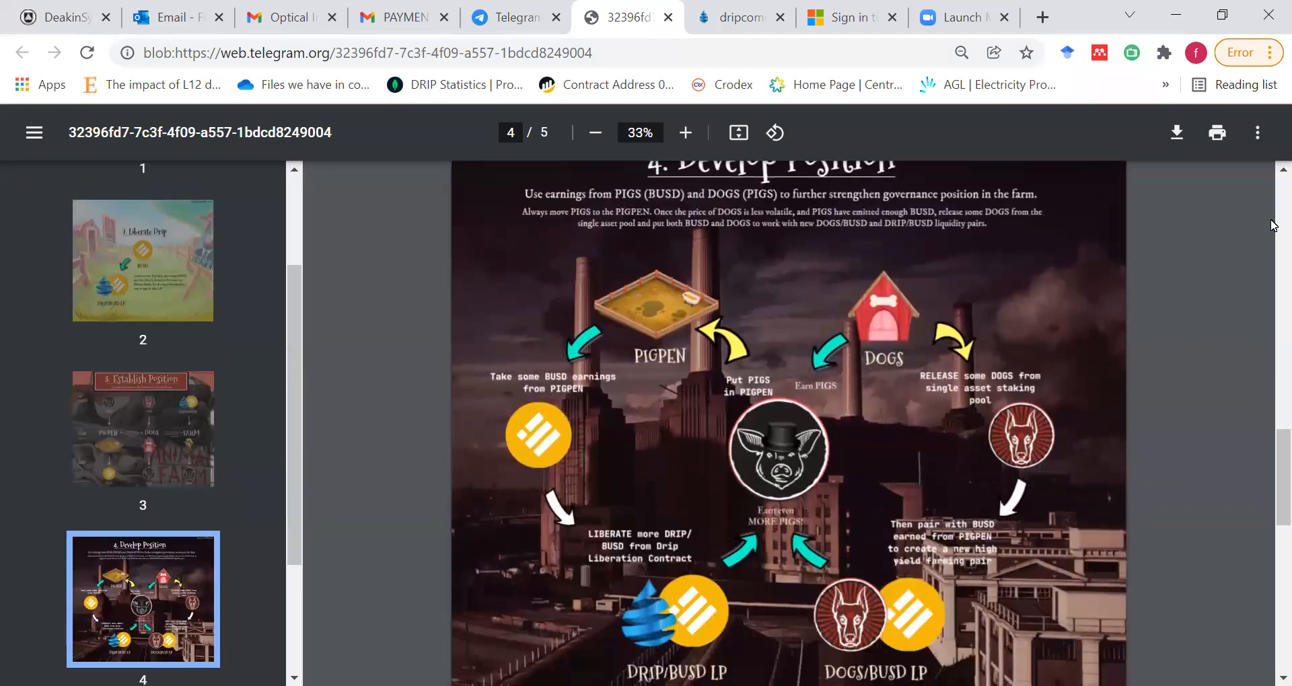
scroll(down, 3)
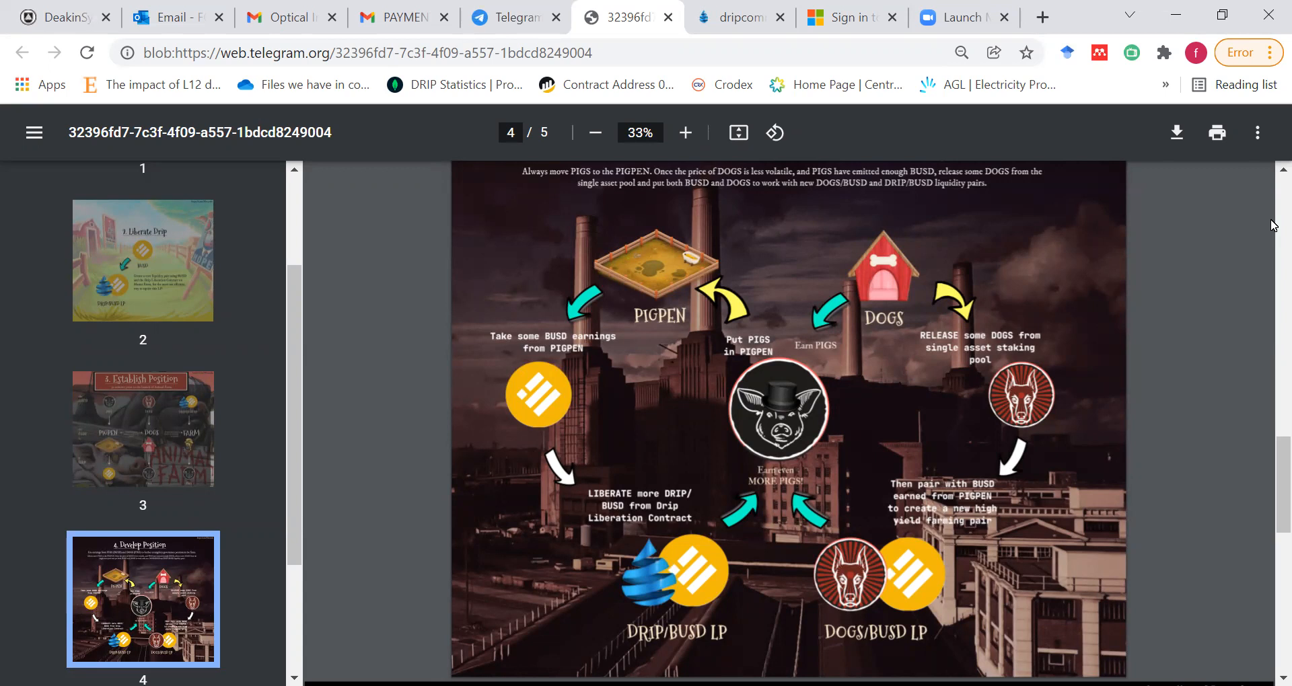
mouse_move(911, 578)
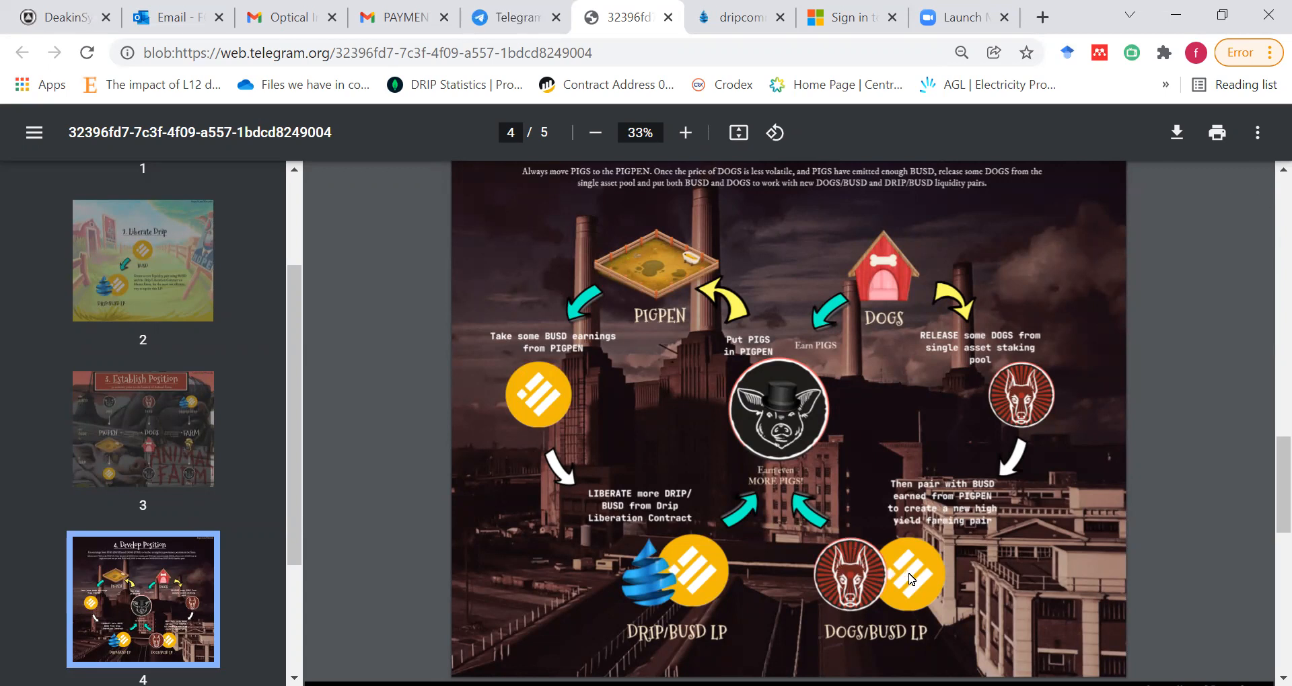